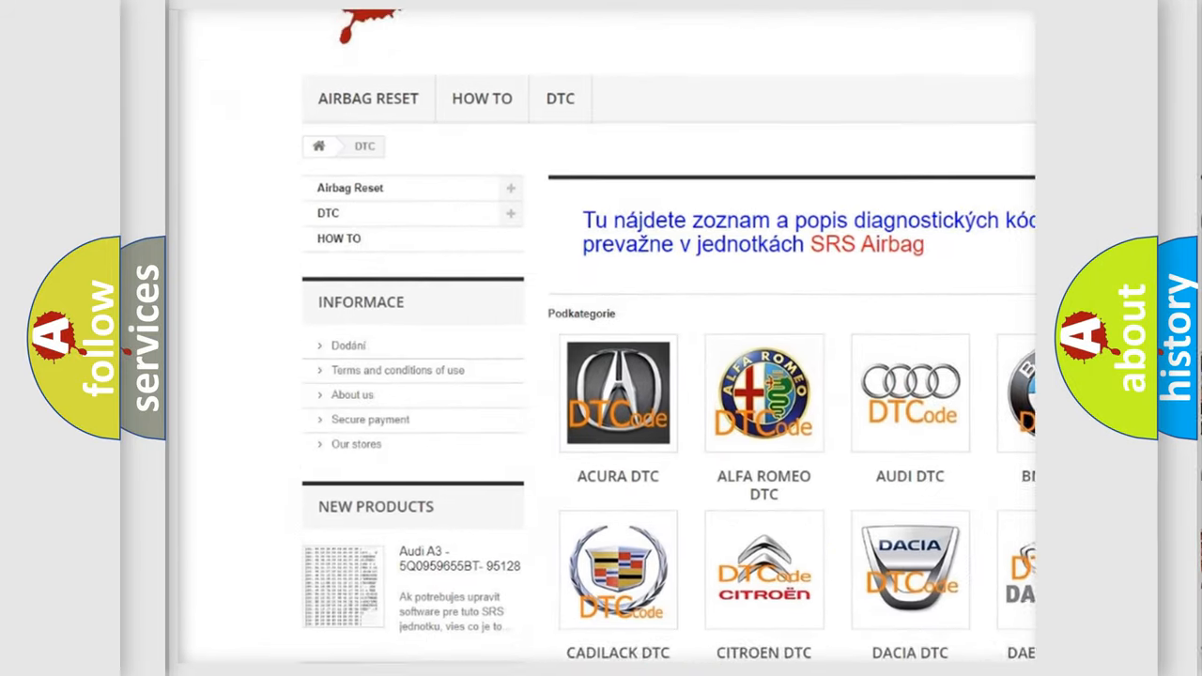
scroll("down", 3)
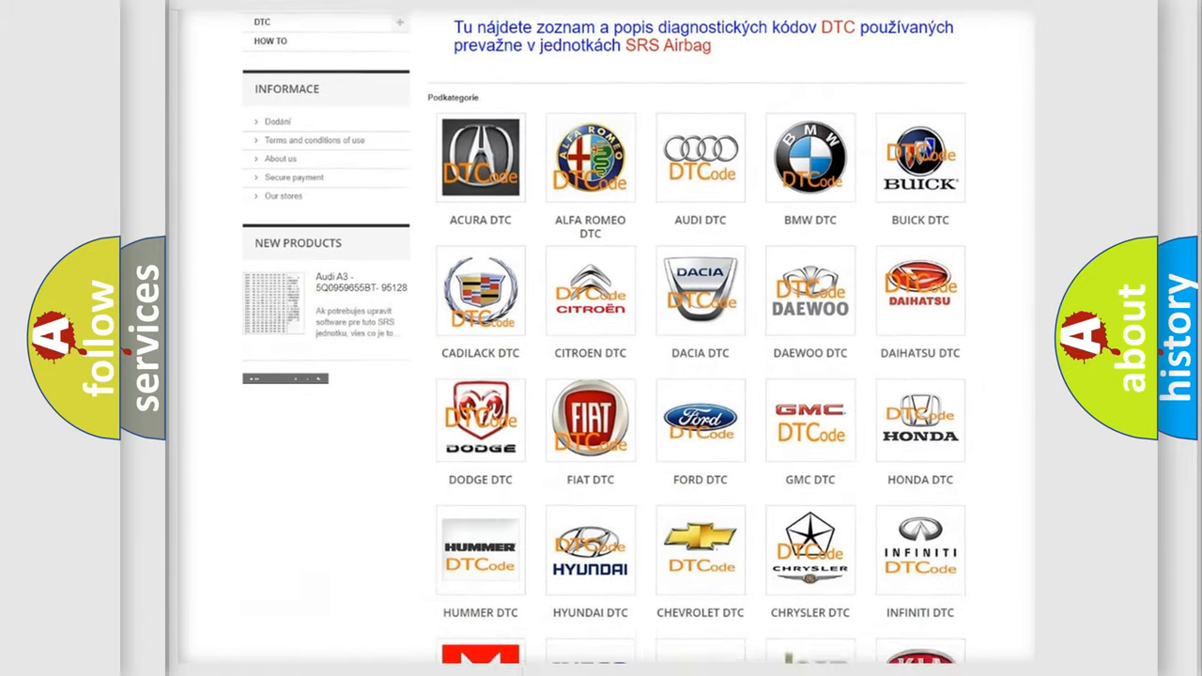
scroll("down", 3)
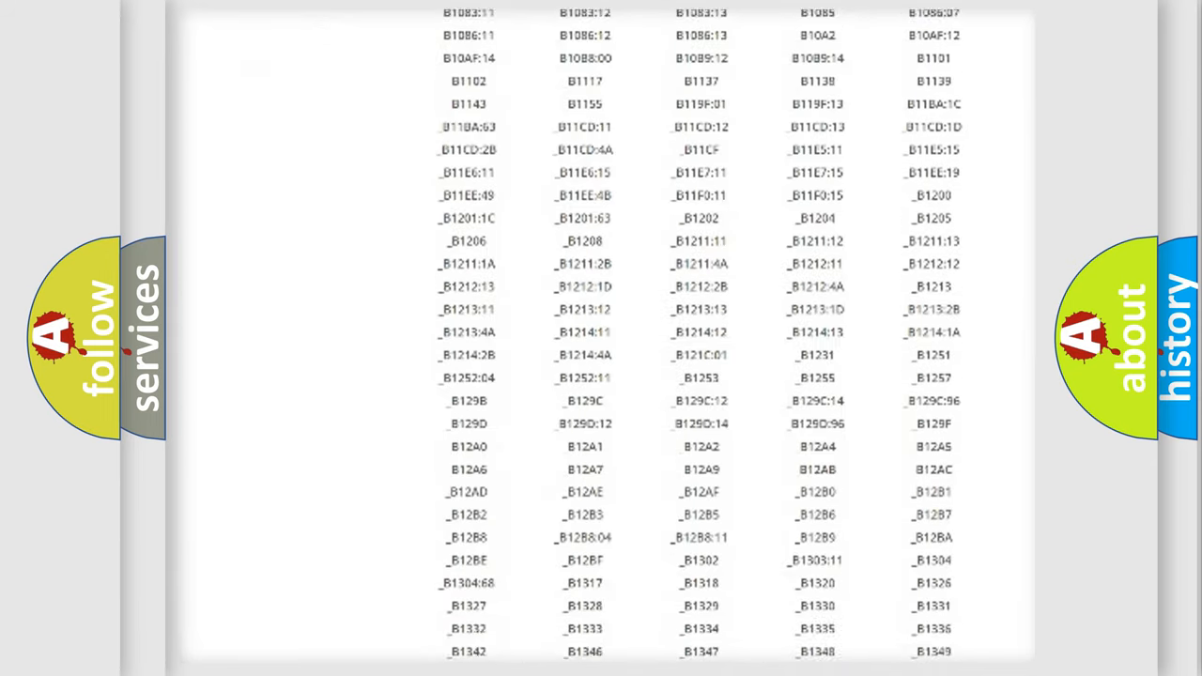
scroll("down", 3)
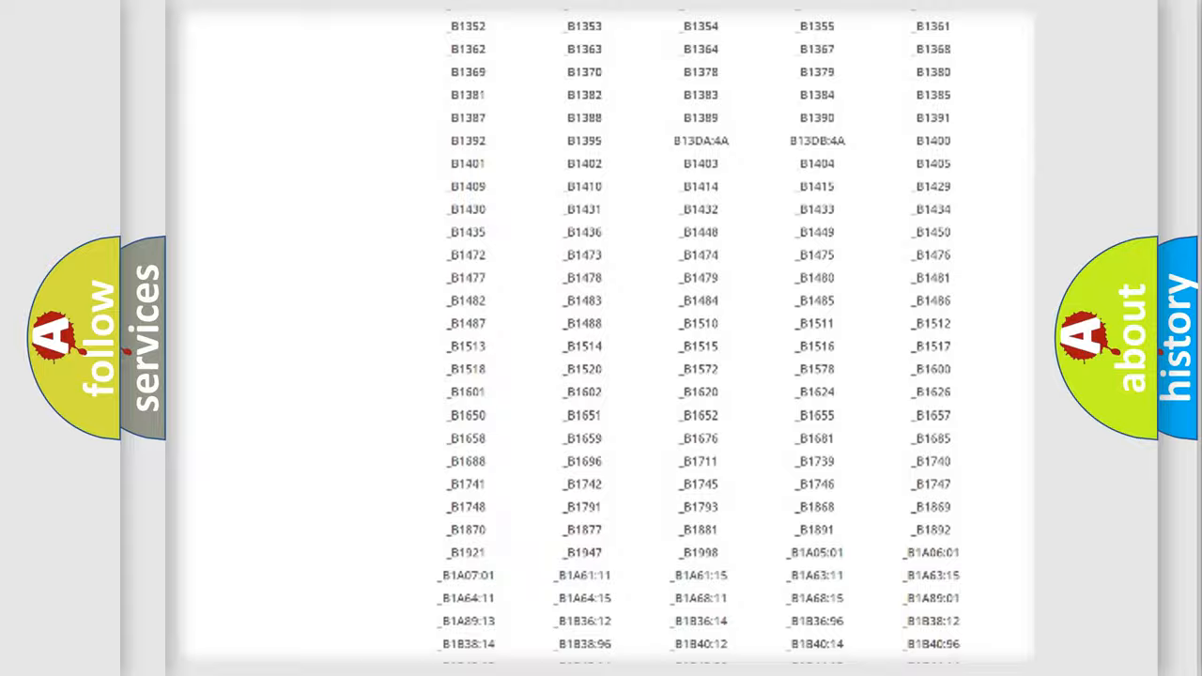